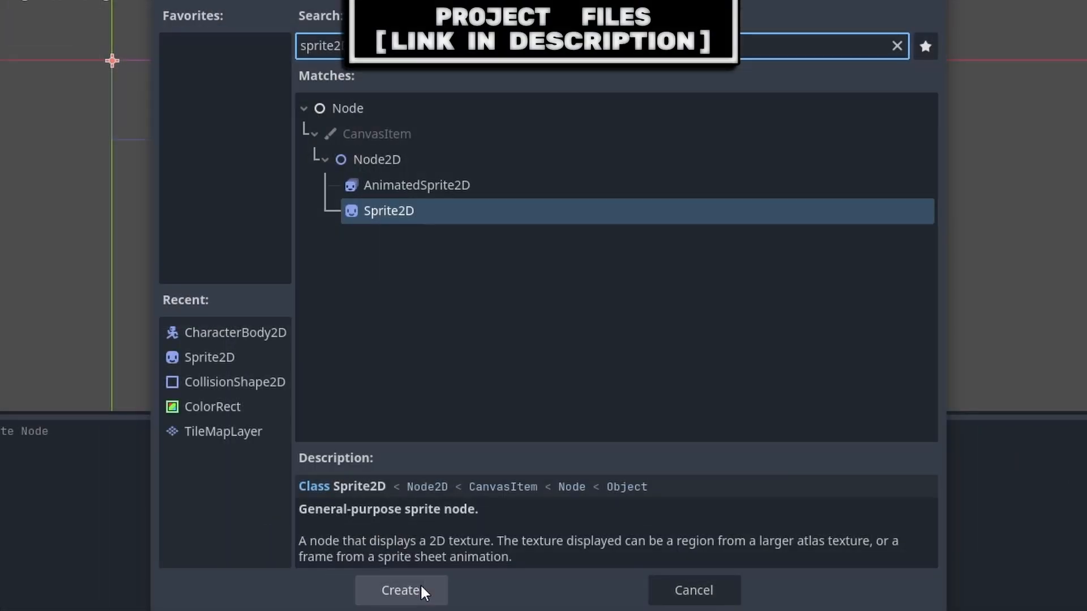
Add Sprite2D and CollisionShape2D children, giving the collision a new RectangleShape2D.
click(400, 591)
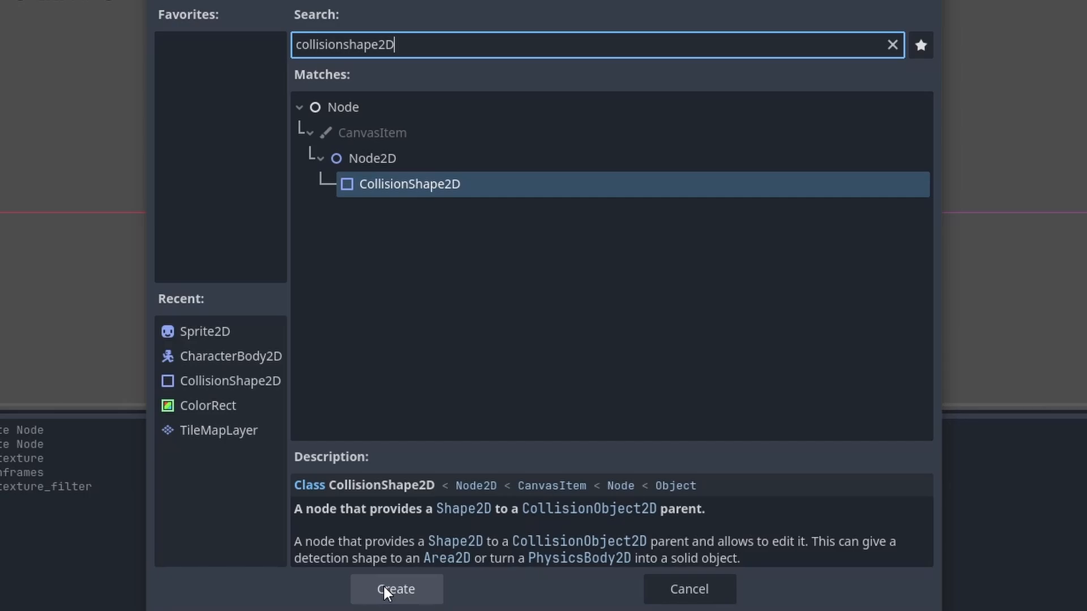
click(396, 589)
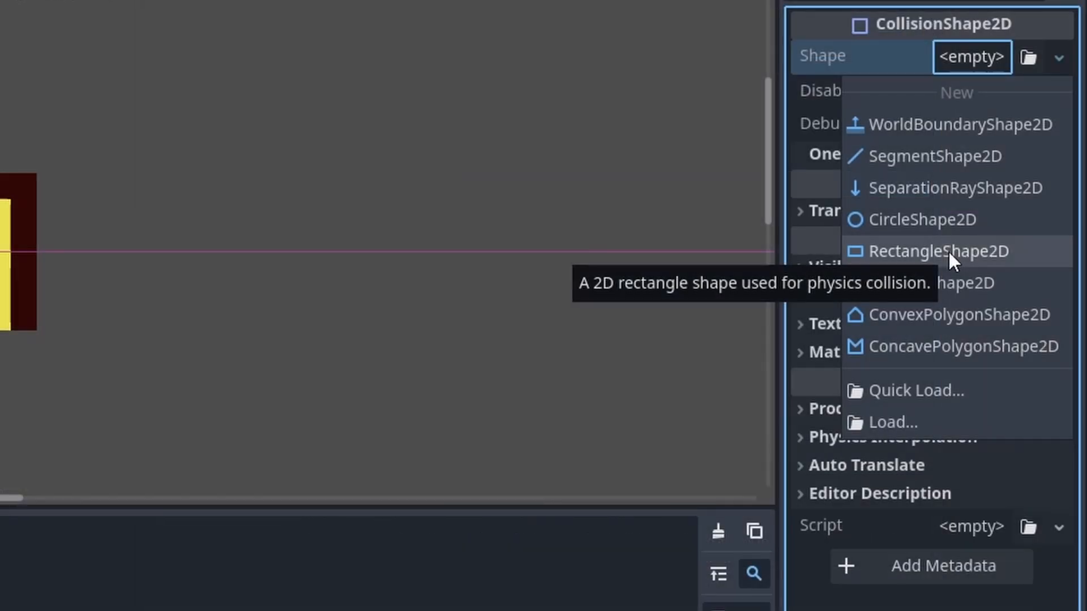
click(941, 250)
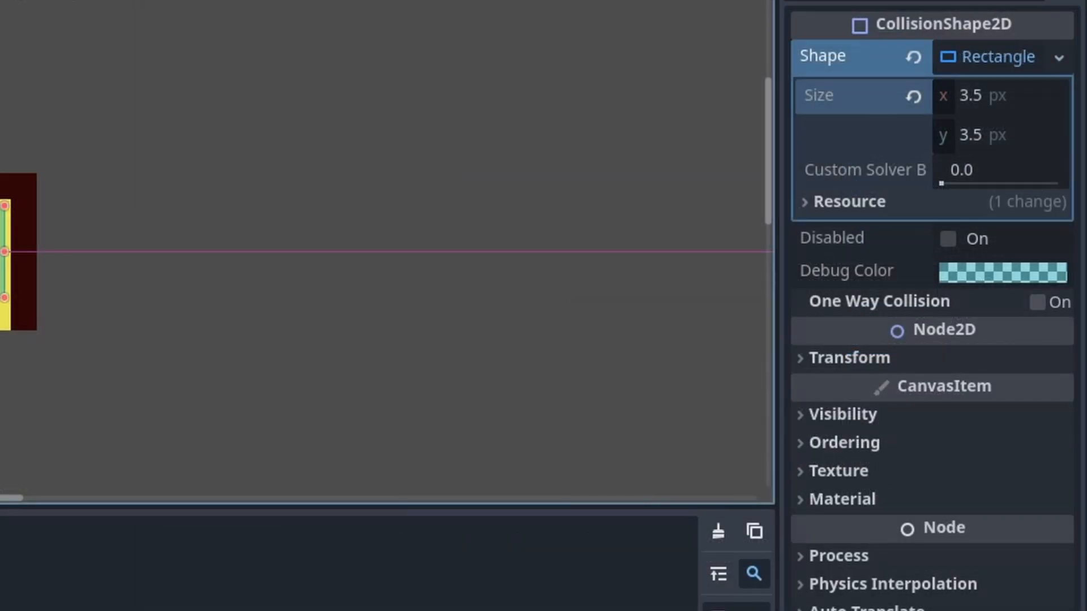
click(848, 357)
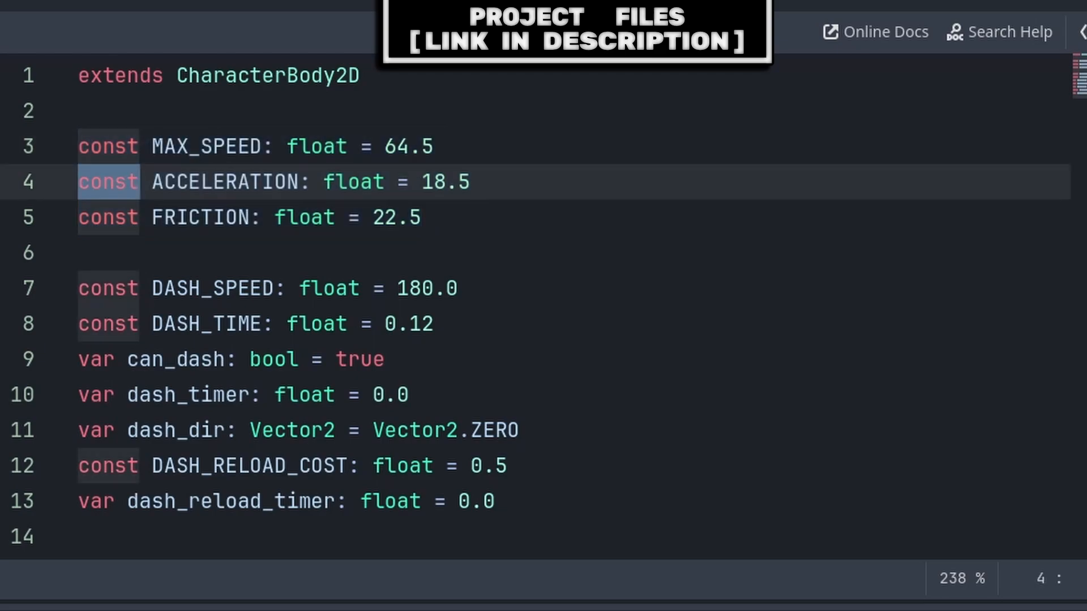
Review the declared constants ACCELERATION, MAX_SPEED, DASH_TIME and the dash_timer variable.
click(142, 182)
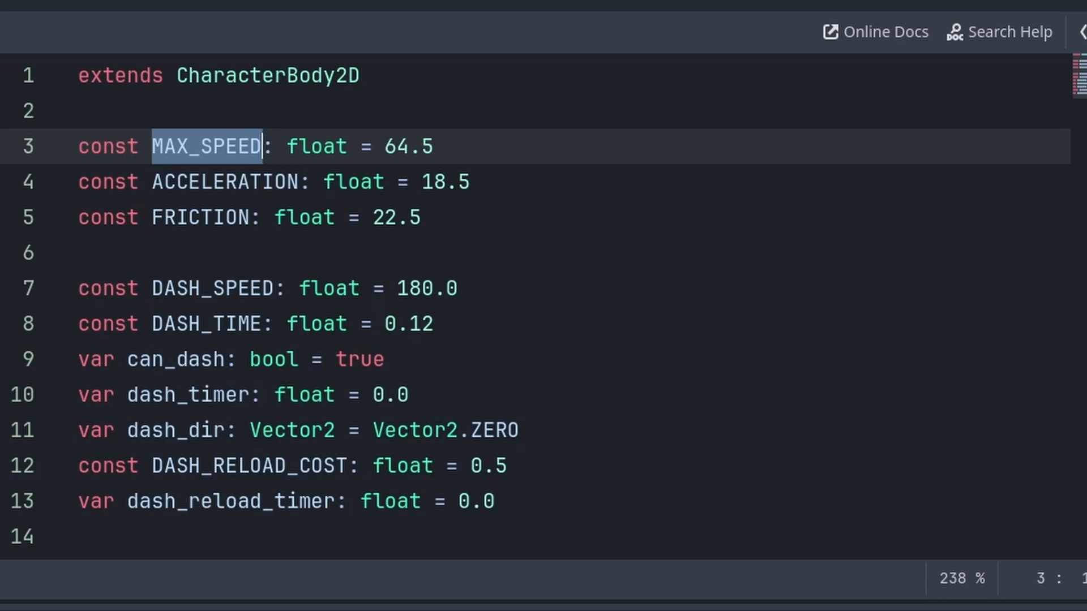
drag(78, 182, 419, 217)
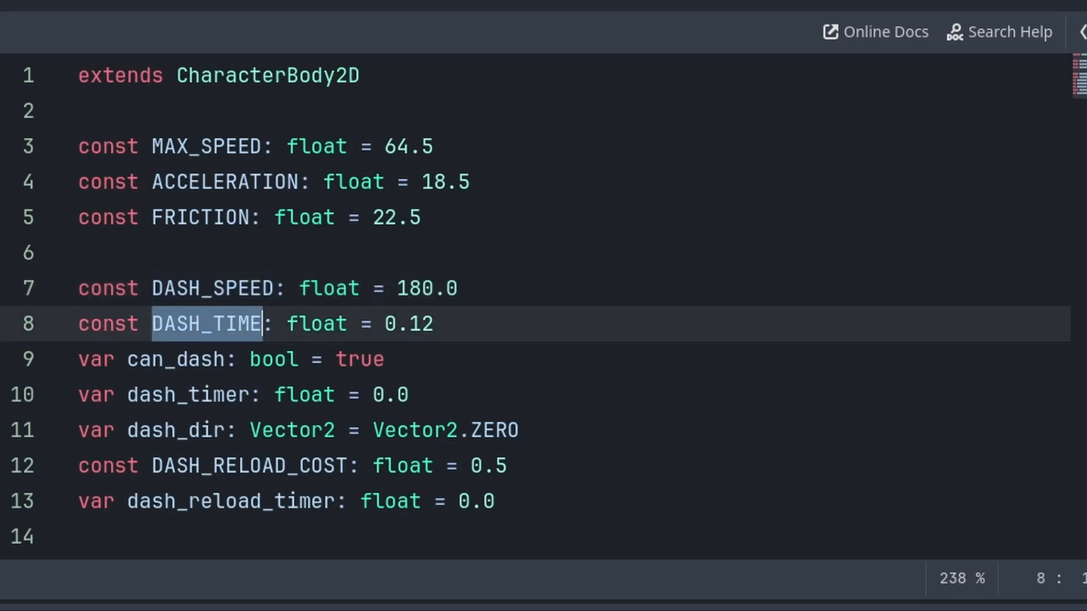
double_click(175, 359)
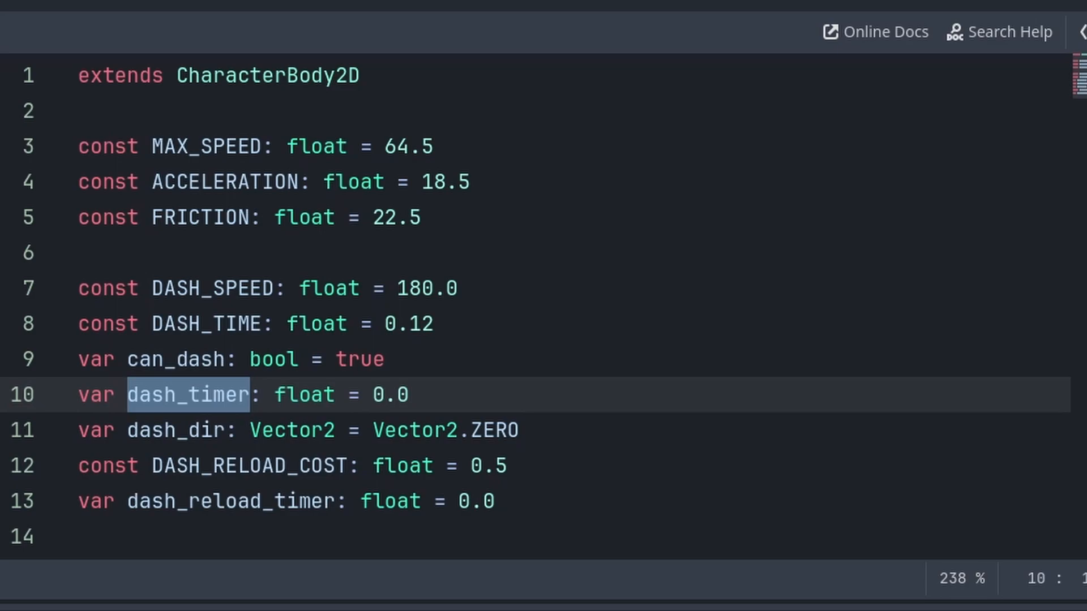
double_click(175, 429)
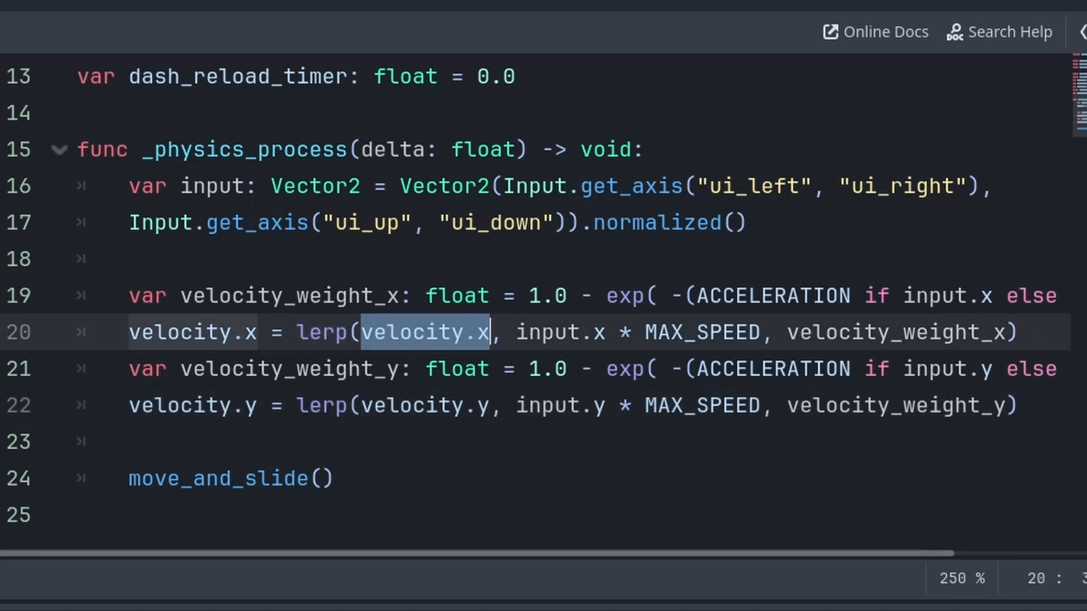
Walk through the velocity lerp: acceleration-or-friction choice and the 1.0 minus exponential weight.
double_click(895, 332)
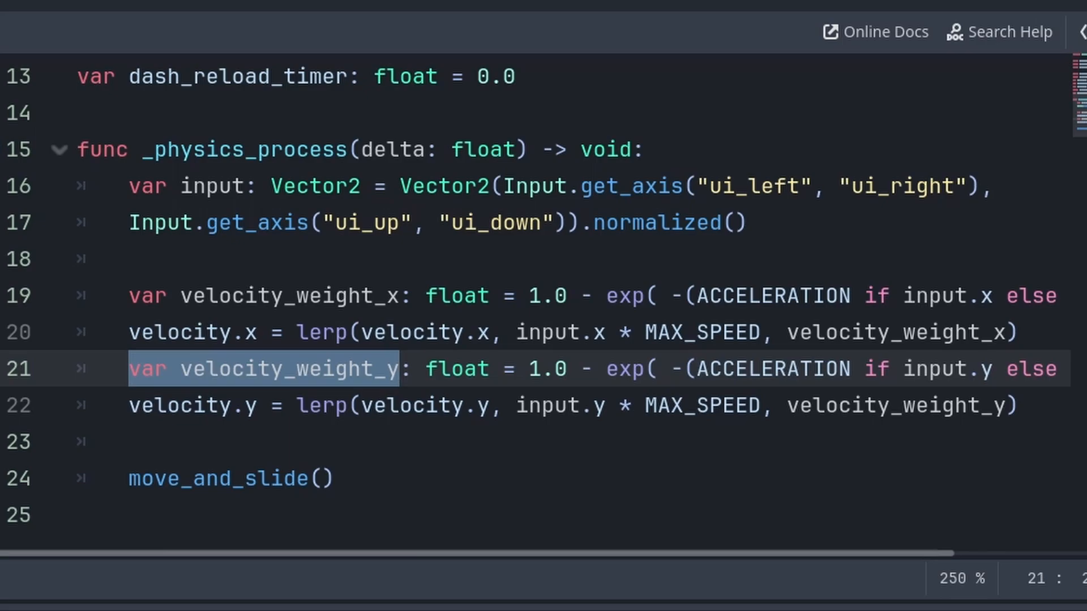
scroll(right, 3)
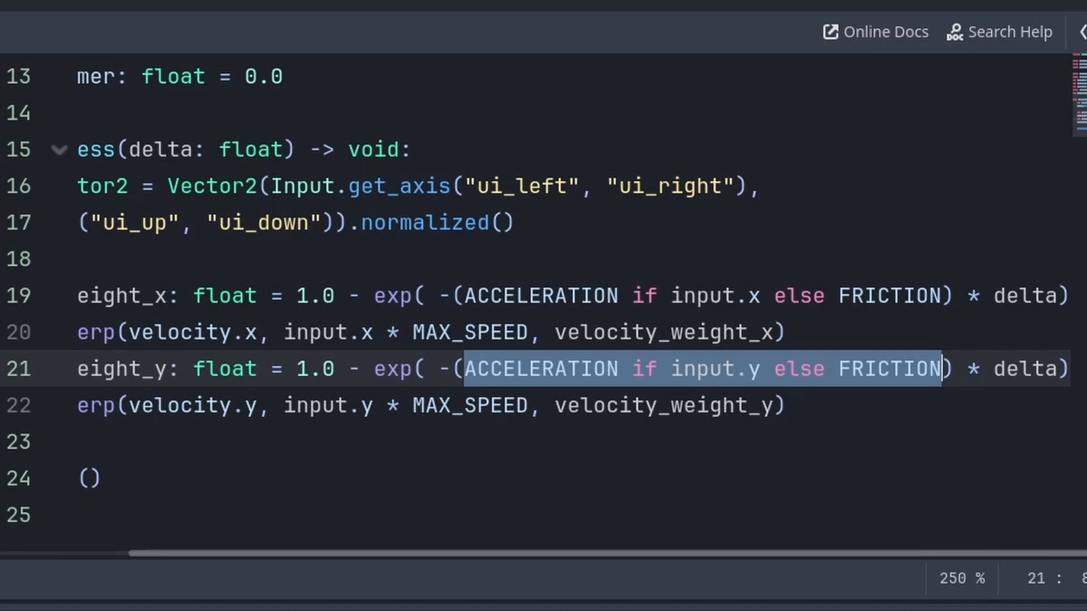
double_click(712, 368)
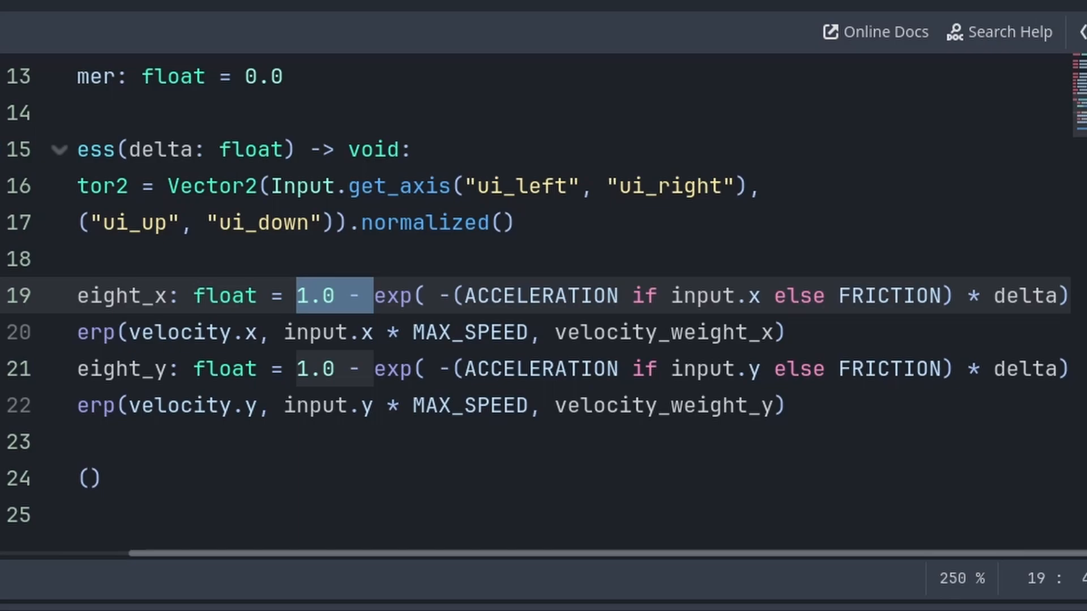
click(372, 295)
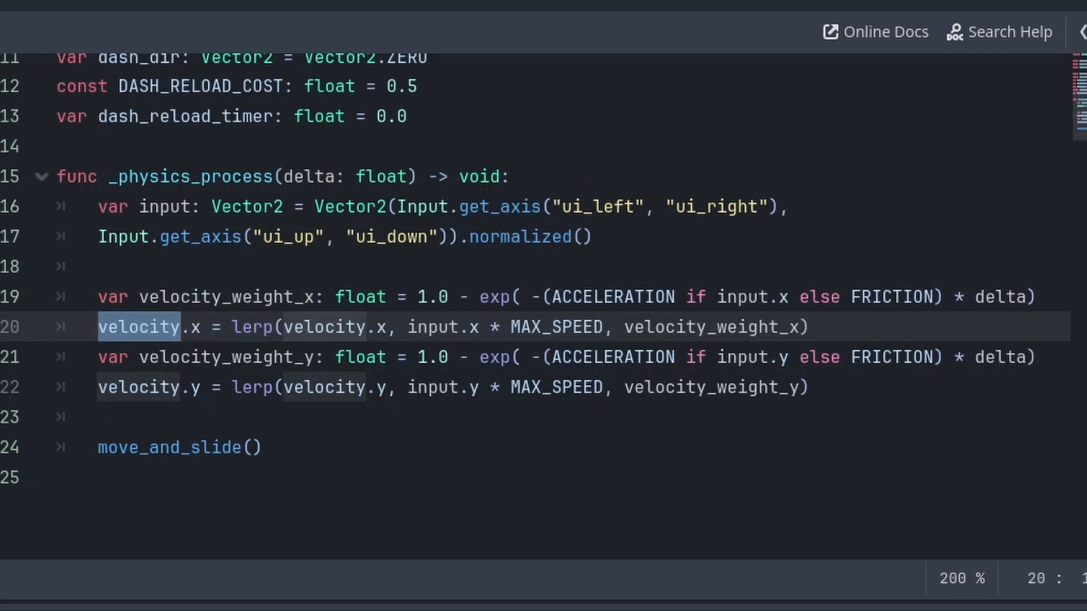
click(183, 327)
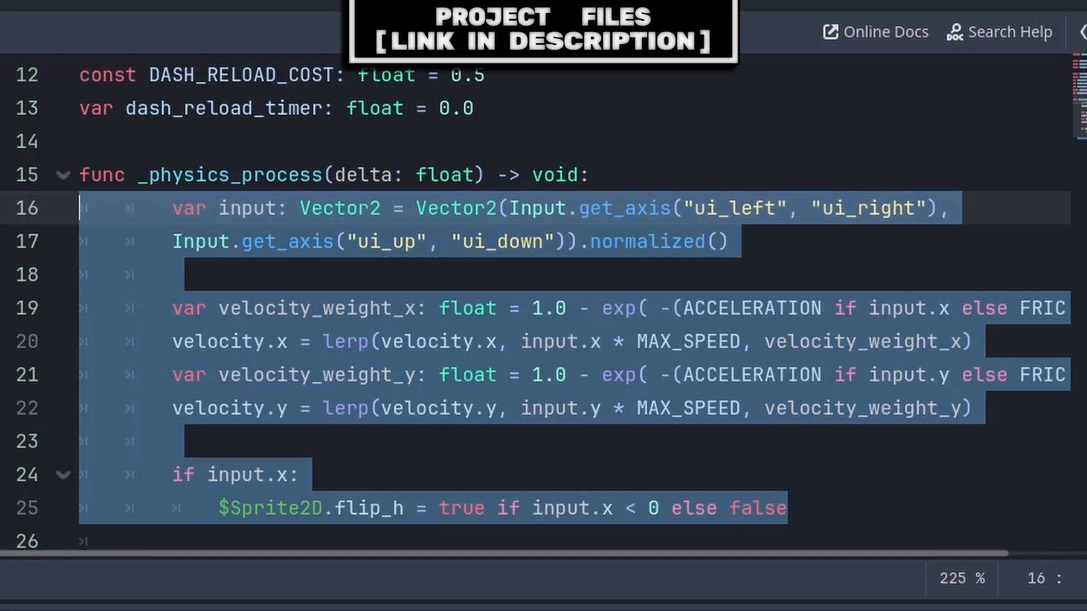
Wrap the movement block under 'if dash_timer == 0.0:'.
text(if dash_timer == 0.0:)
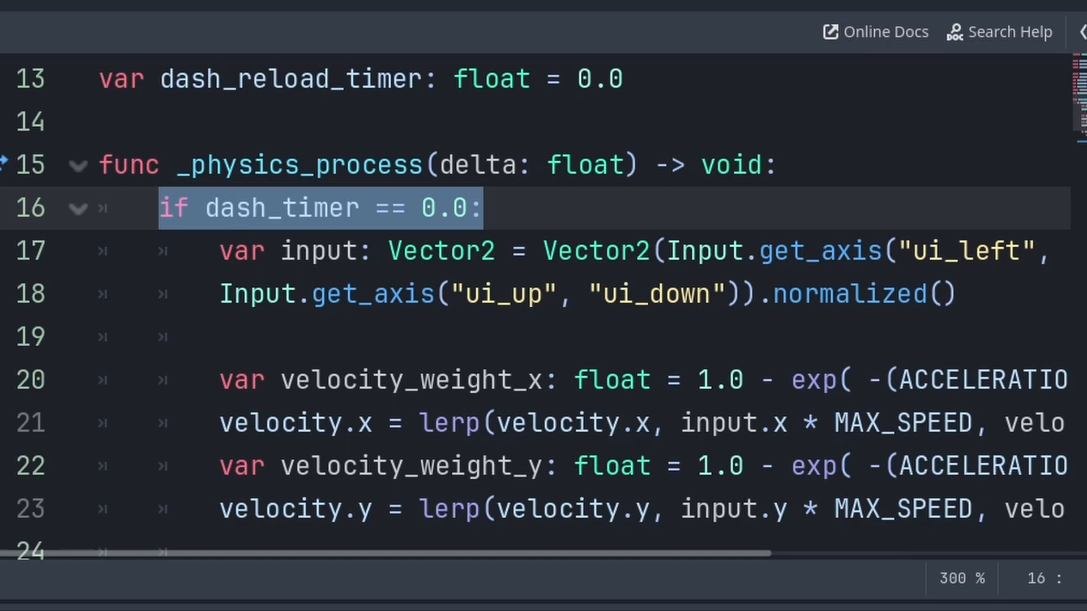
scroll(down, 3)
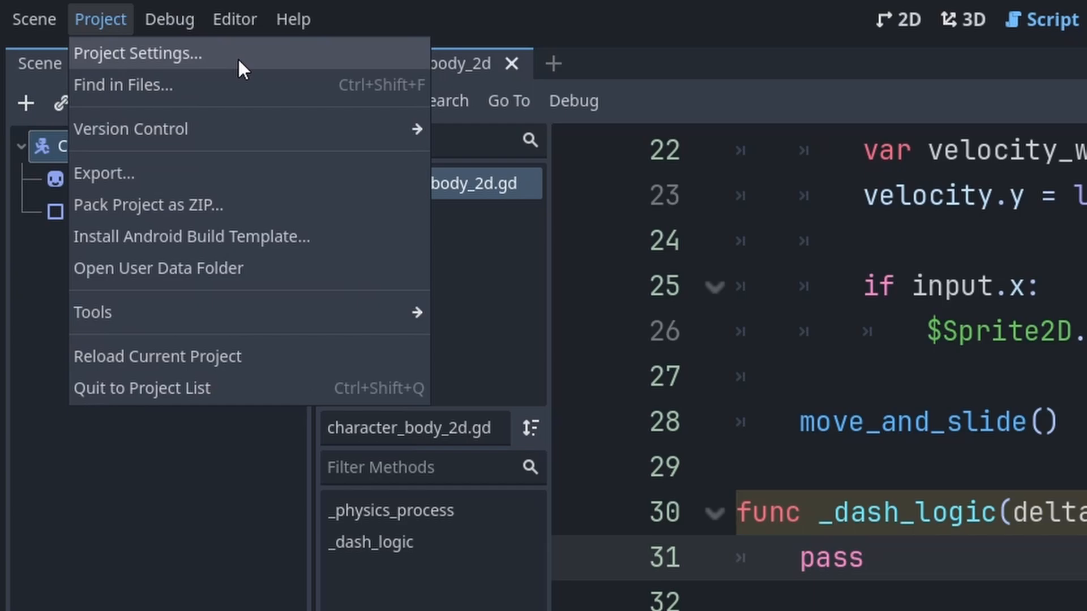
Add a 'dash' action in the Project Settings Input Map and start assigning its event.
click(137, 53)
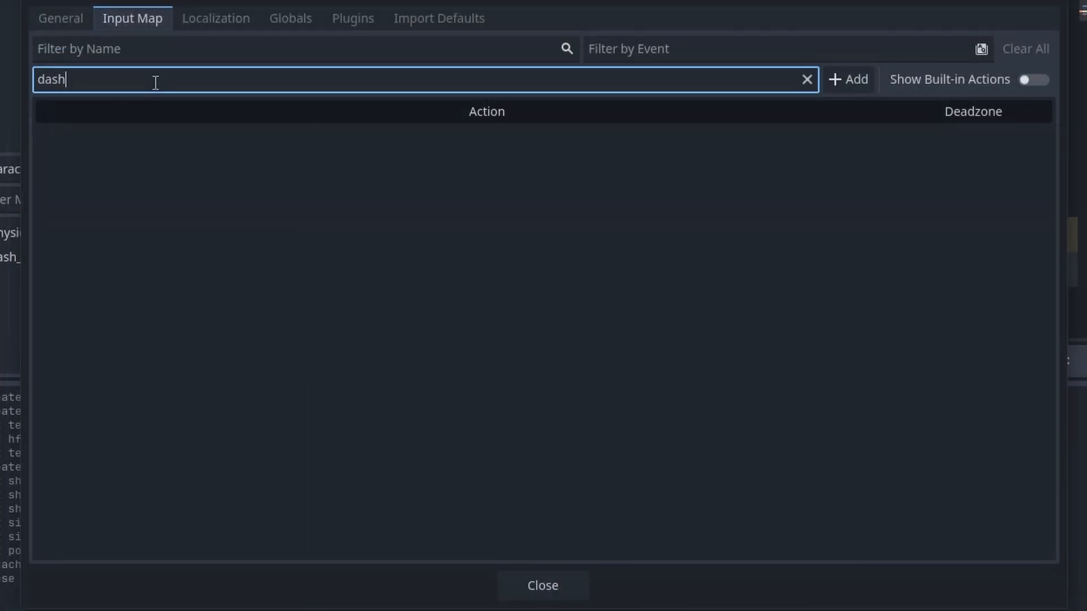
click(847, 79)
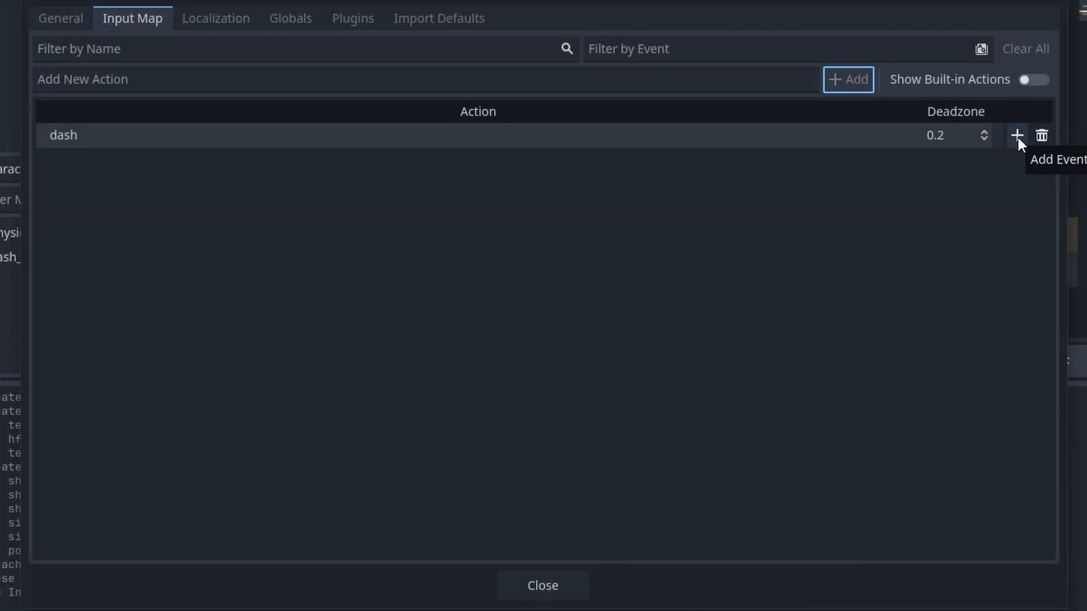
click(1016, 135)
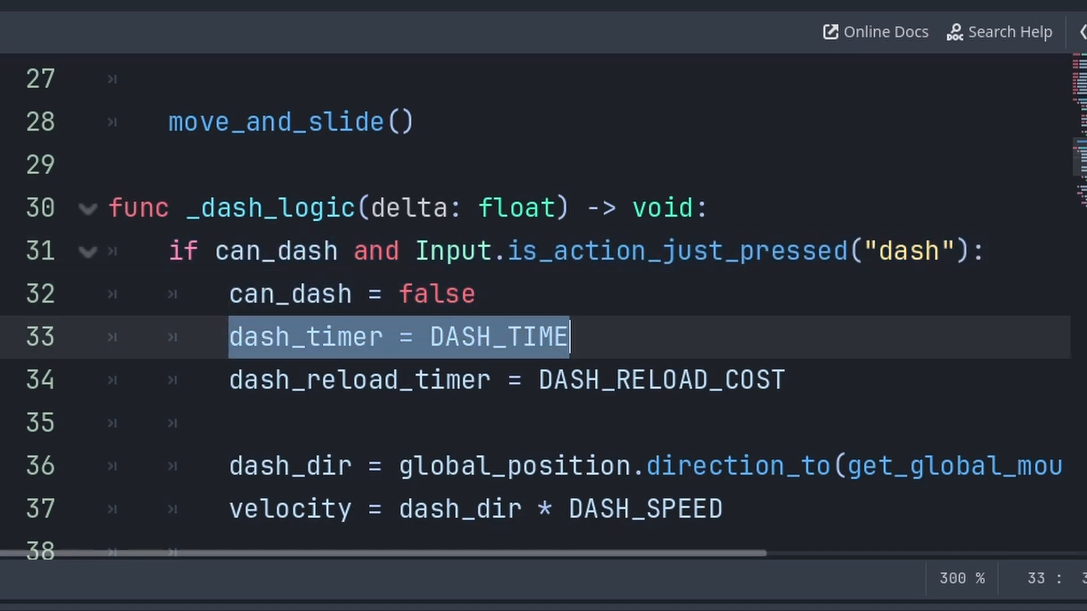
Review _dash_logic's sprite flip by dash direction and the dash timer countdown.
key(Down)
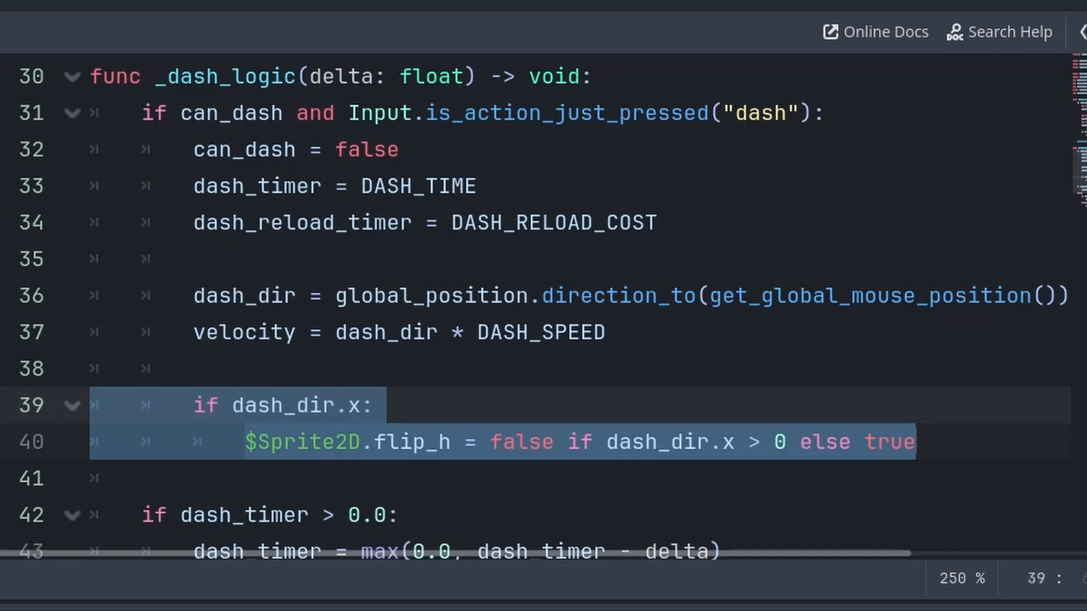
double_click(282, 406)
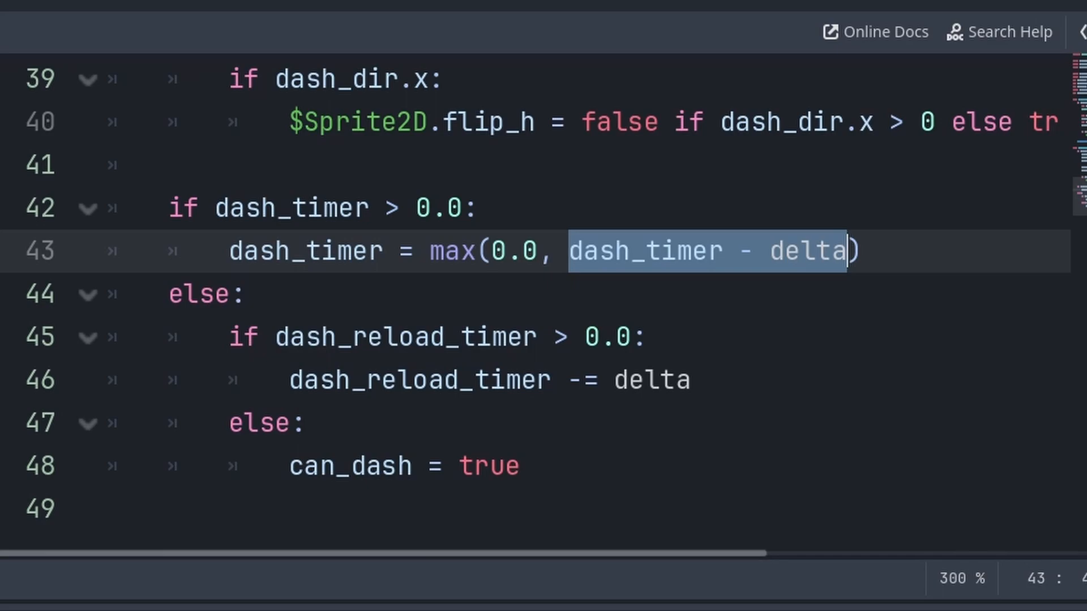
double_click(452, 250)
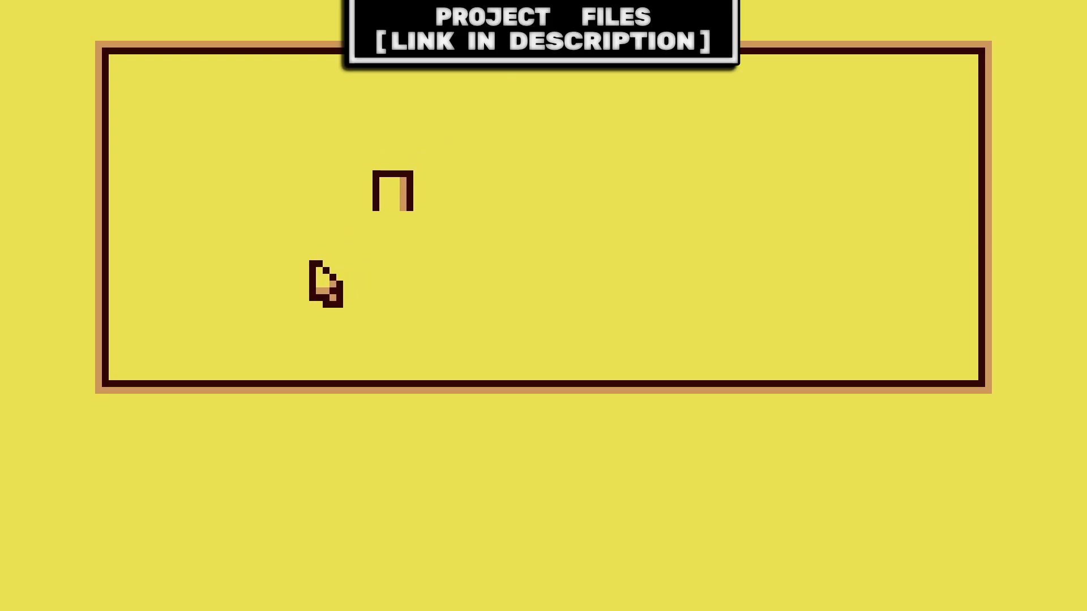
mouse_move(247, 156)
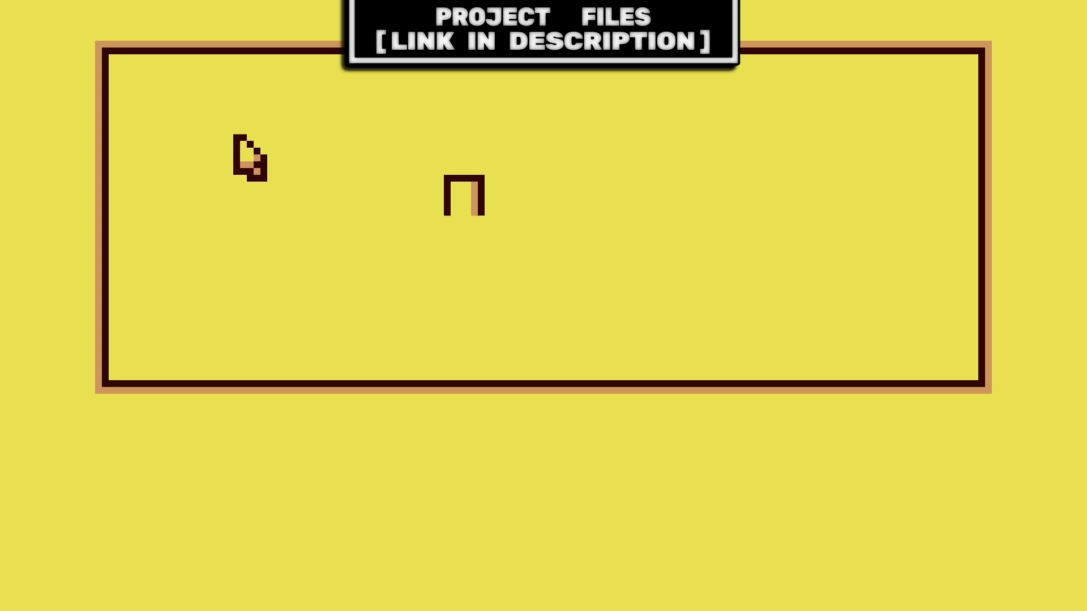